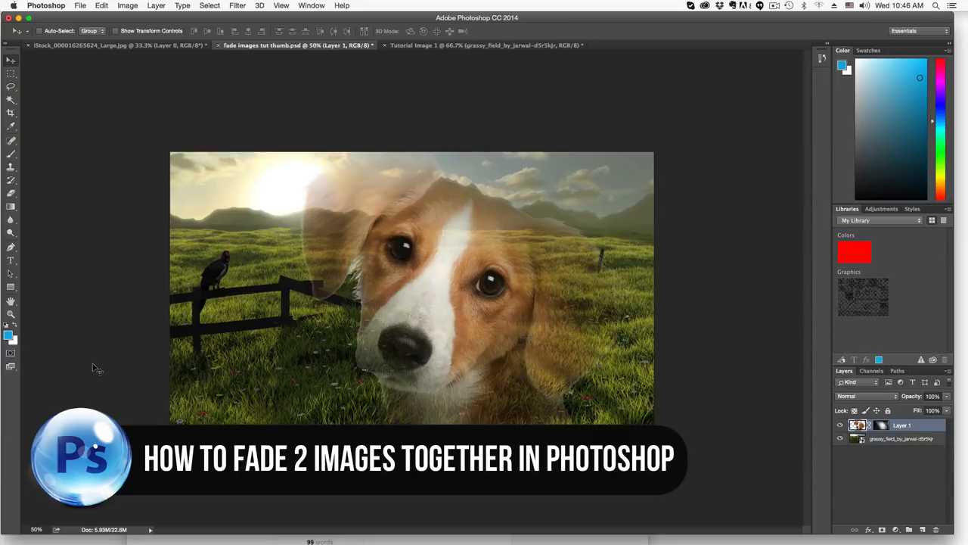
pyautogui.moveTo(299, 316)
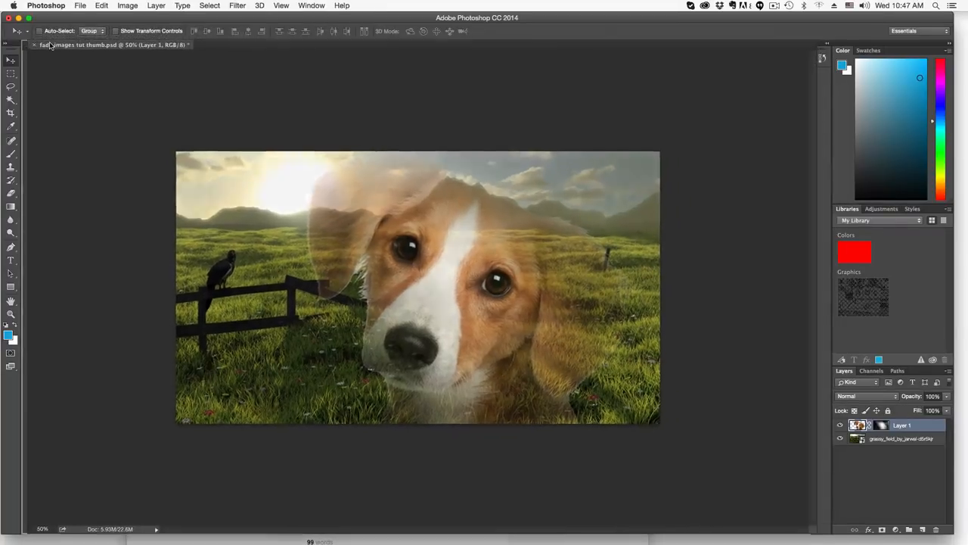
# Step: Reopen the cut-out dog photo and the grassy field image via File > Open
pyautogui.click(318, 45)
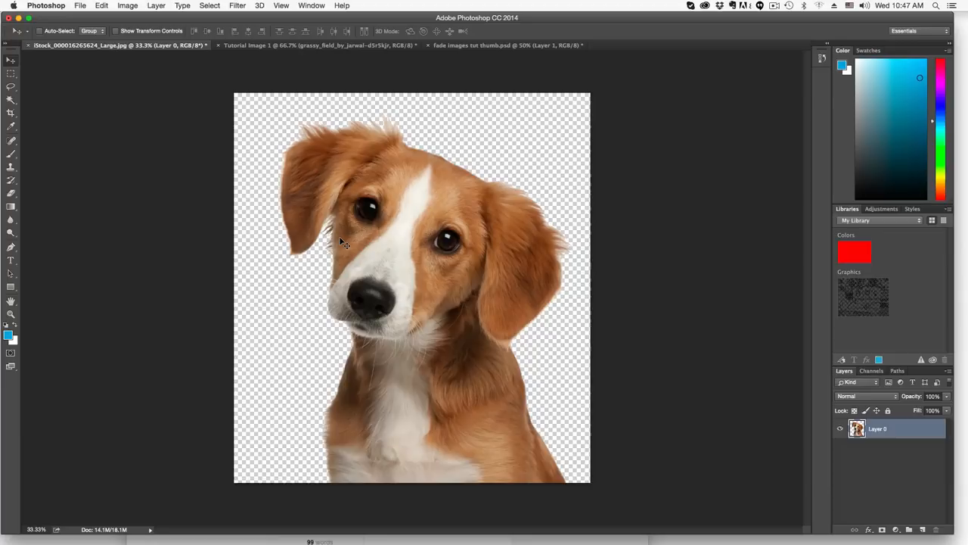
pyautogui.moveTo(344, 234)
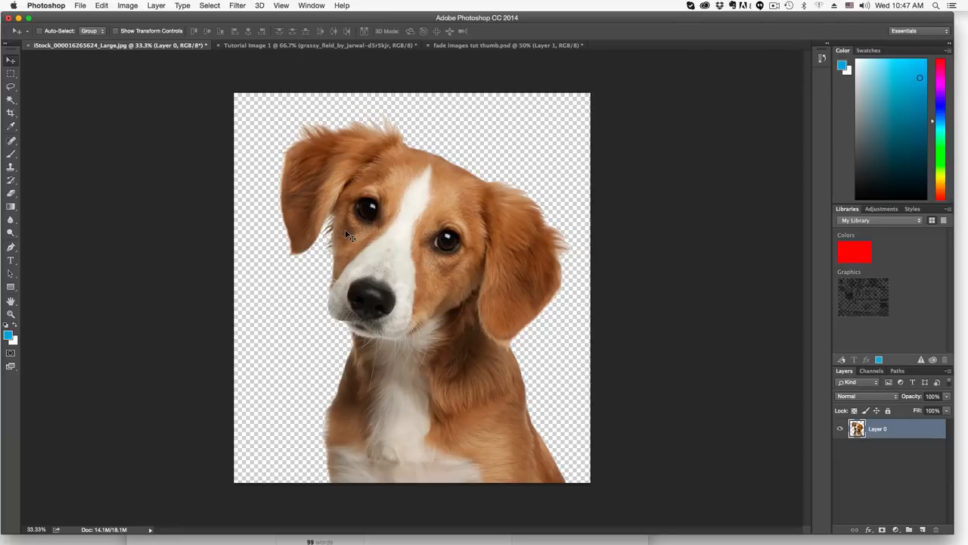
pyautogui.moveTo(248, 80)
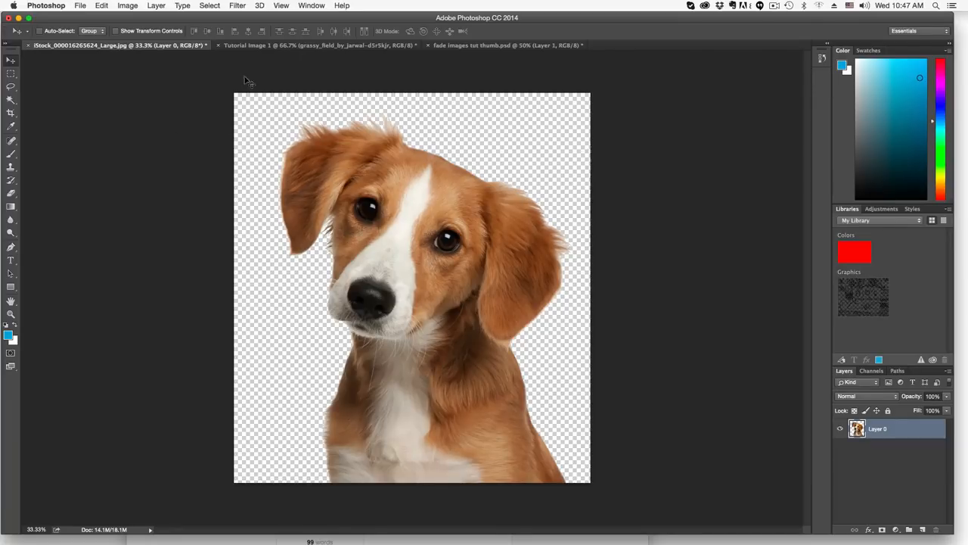
pyautogui.click(318, 45)
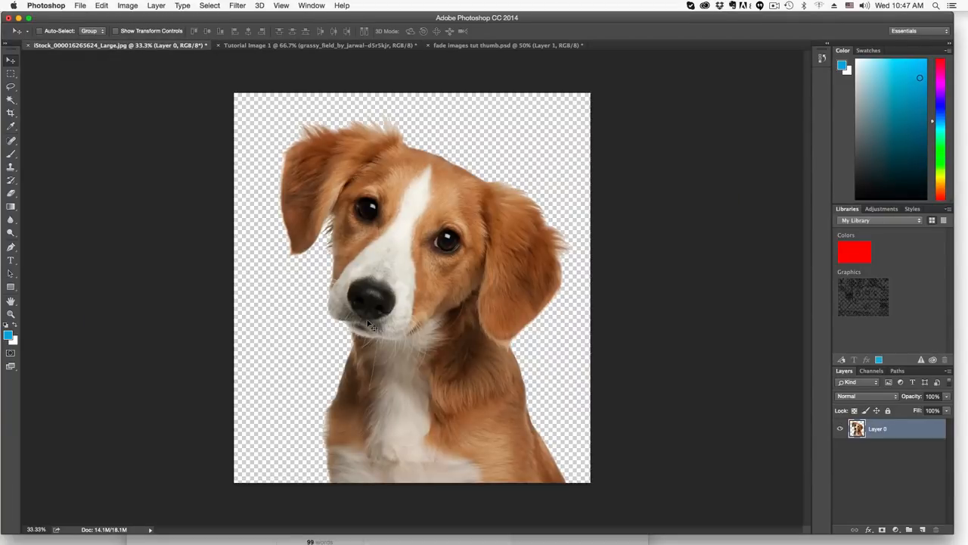
pyautogui.moveTo(32, 122)
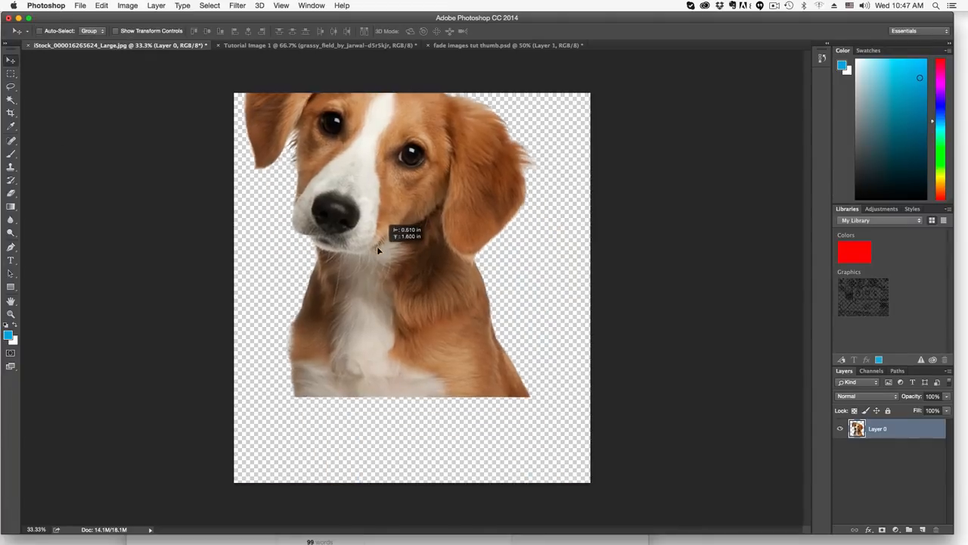
# Step: Place the dog as a layer in the field scene and shrink it with Free Transform
pyautogui.click(317, 45)
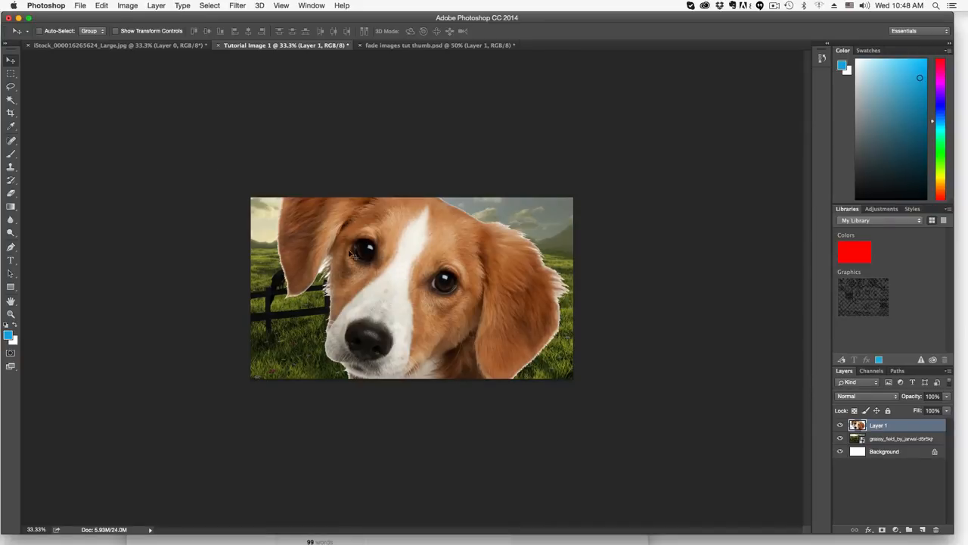
pyautogui.click(101, 5)
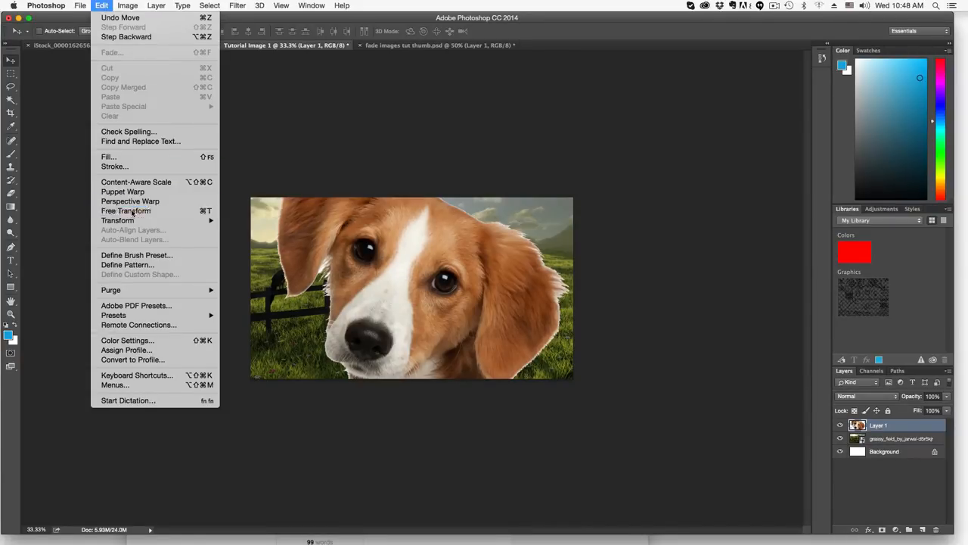
pyautogui.click(126, 211)
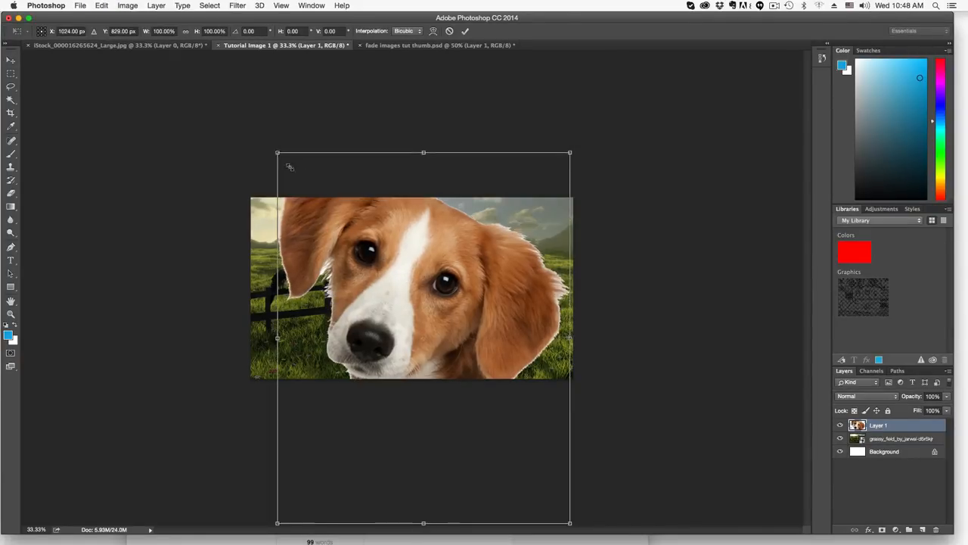
pyautogui.moveTo(570, 523); pyautogui.dragTo(539, 422)
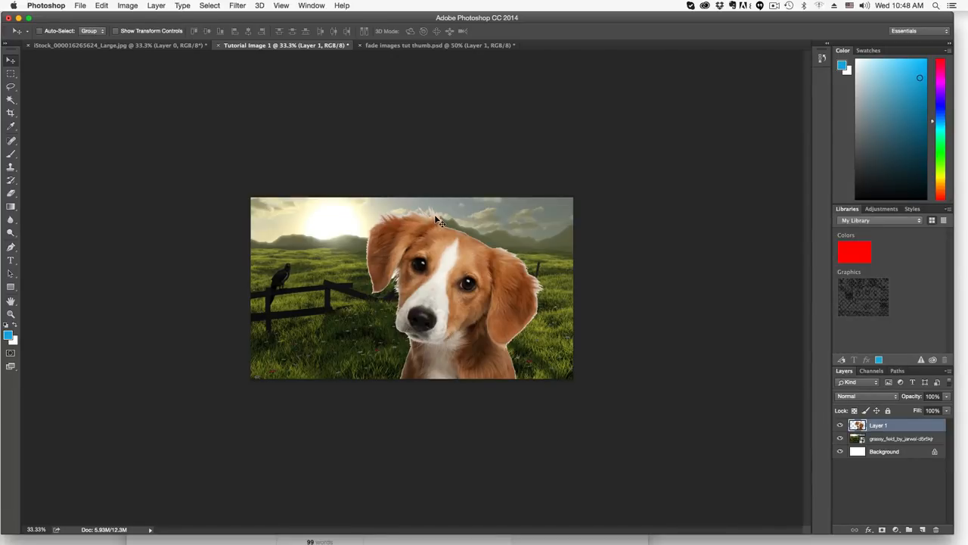
pyautogui.moveTo(446, 232)
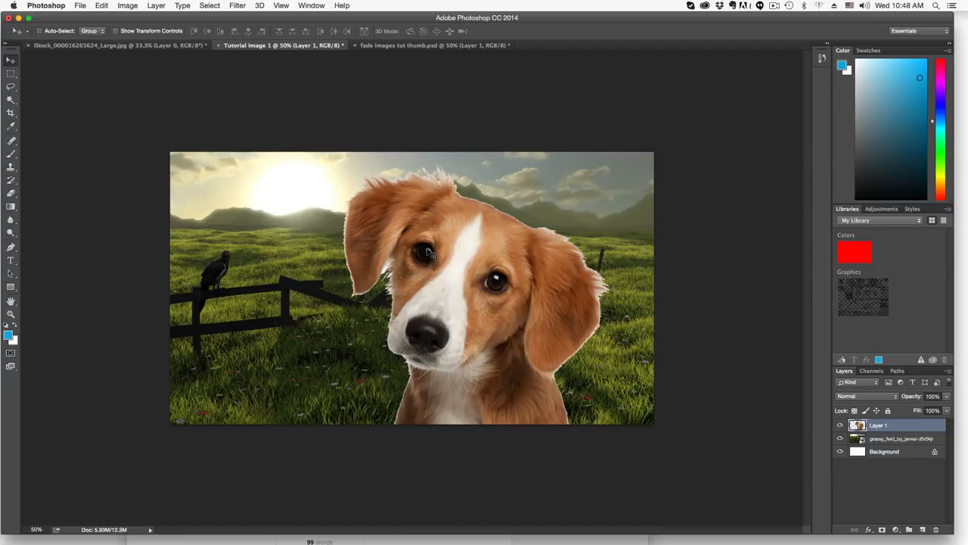
pyautogui.moveTo(859, 491)
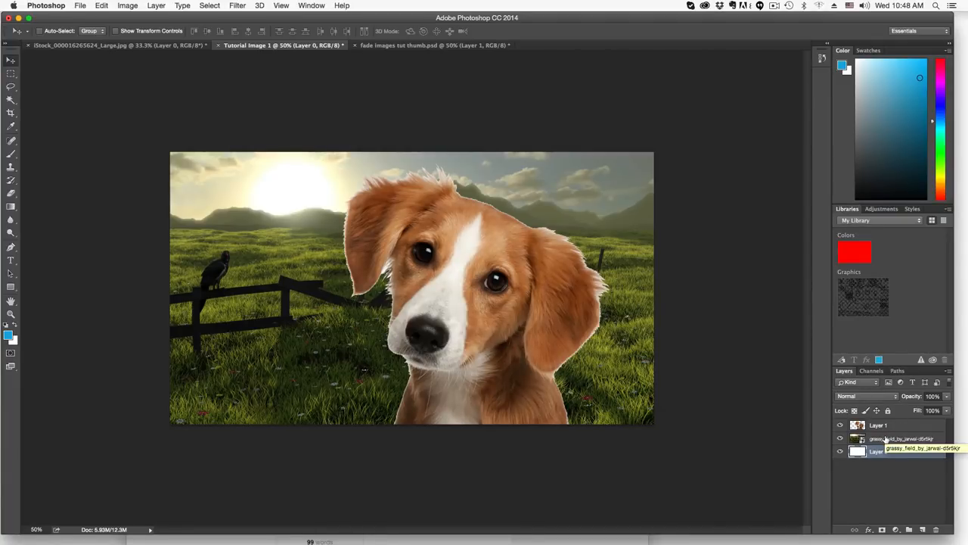
# Step: Convert the locked white Background into a regular Layer 0
pyautogui.click(879, 425)
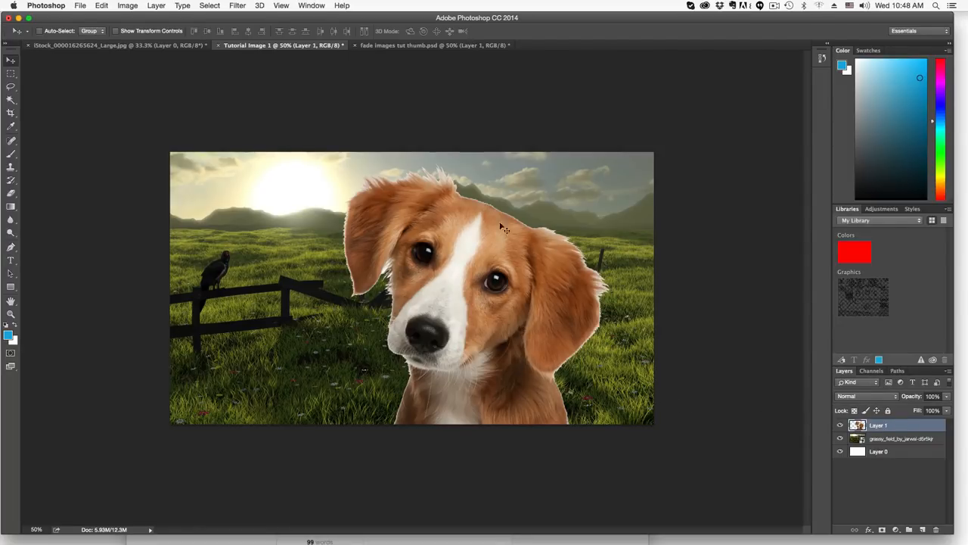
pyautogui.moveTo(895, 426)
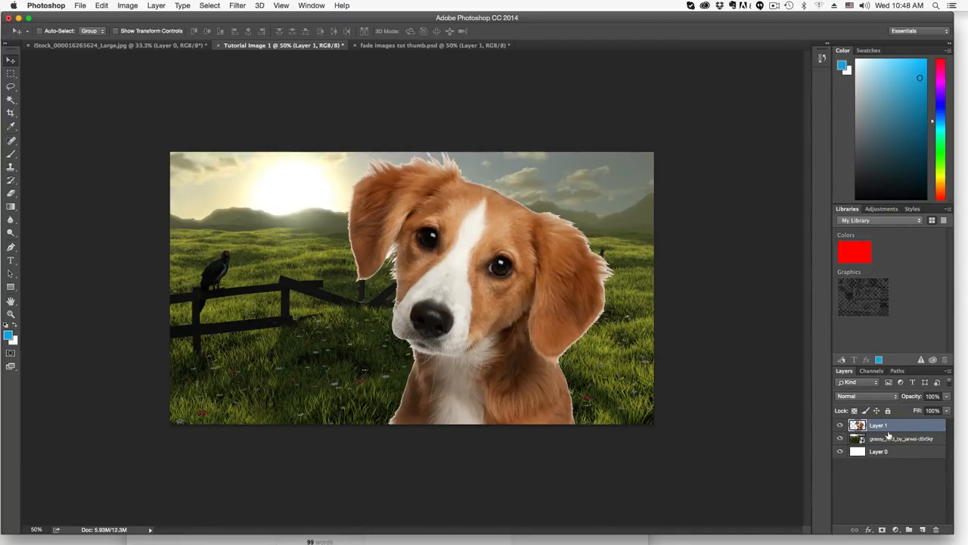
pyautogui.moveTo(893, 469)
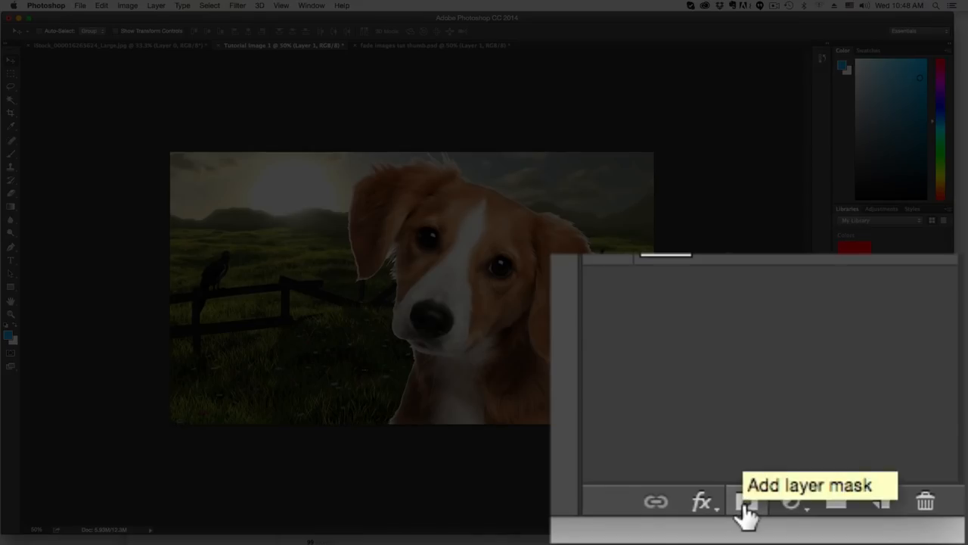
# Step: Add a blank white layer mask to the dog layer (Layer 1)
pyautogui.click(748, 501)
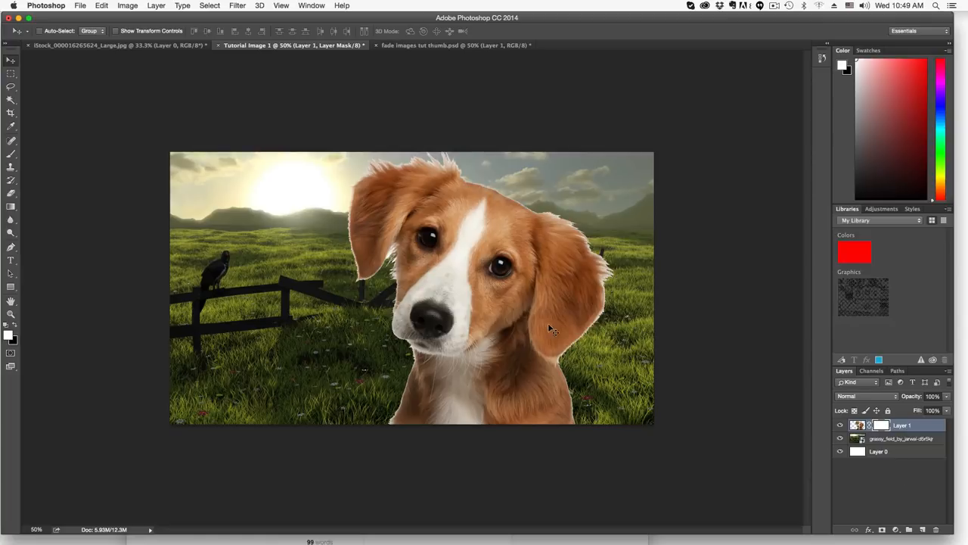
pyautogui.moveTo(128, 218)
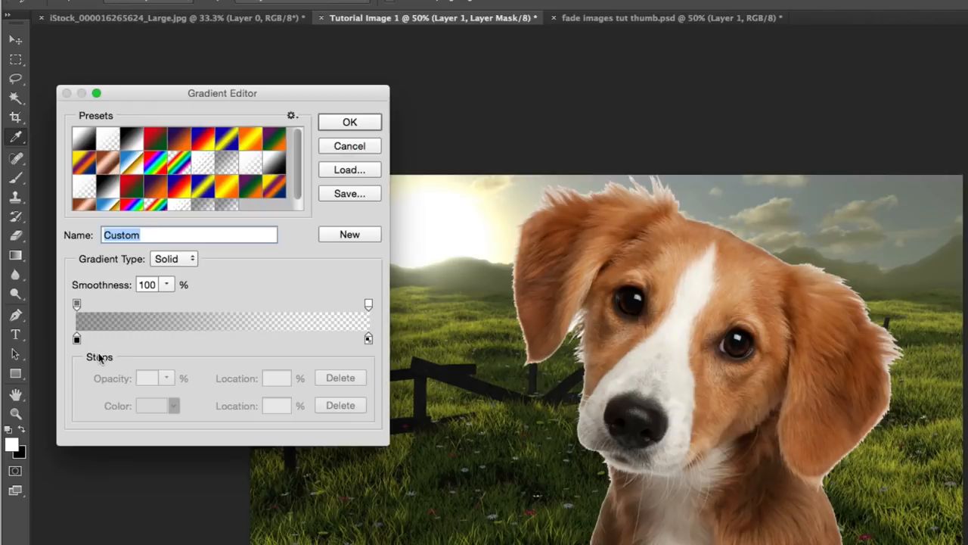
pyautogui.moveTo(79, 346)
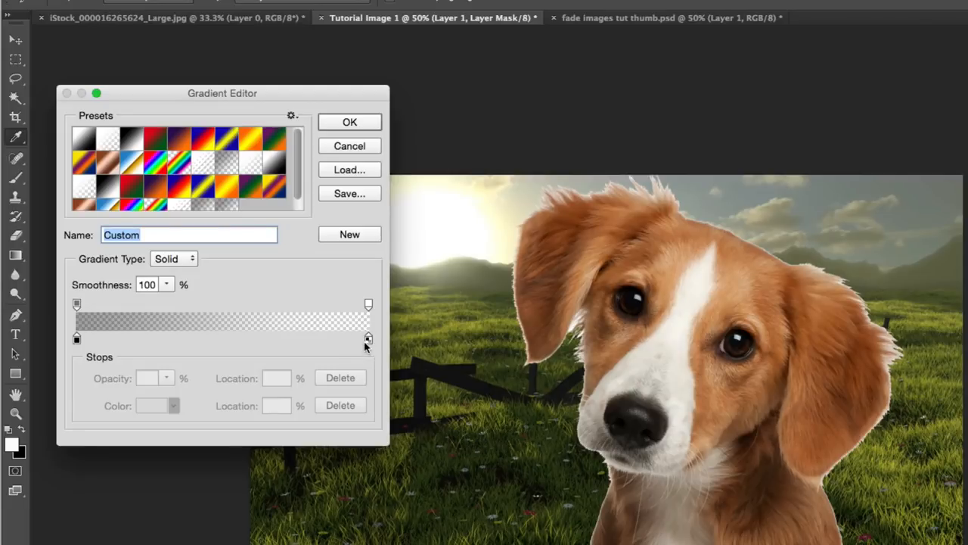
pyautogui.moveTo(364, 347)
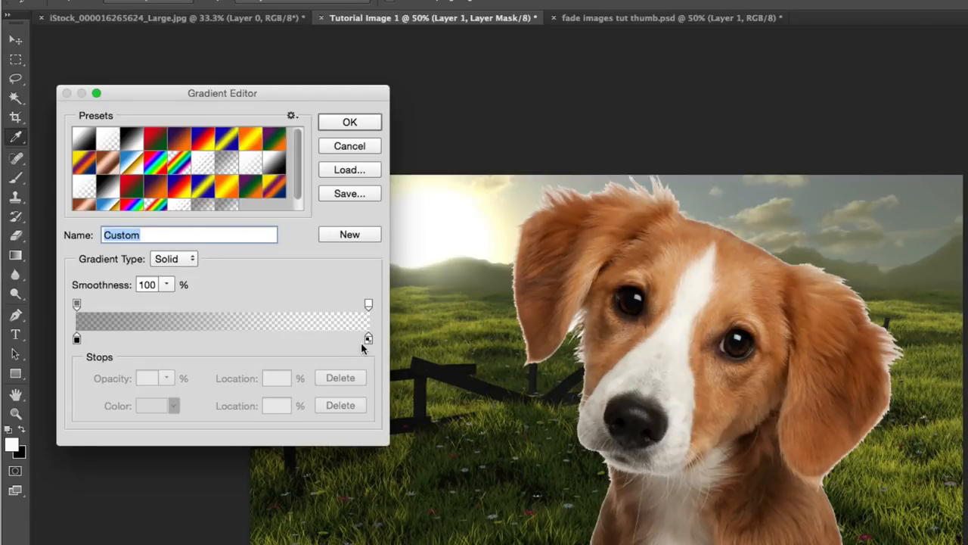
pyautogui.moveTo(90, 312)
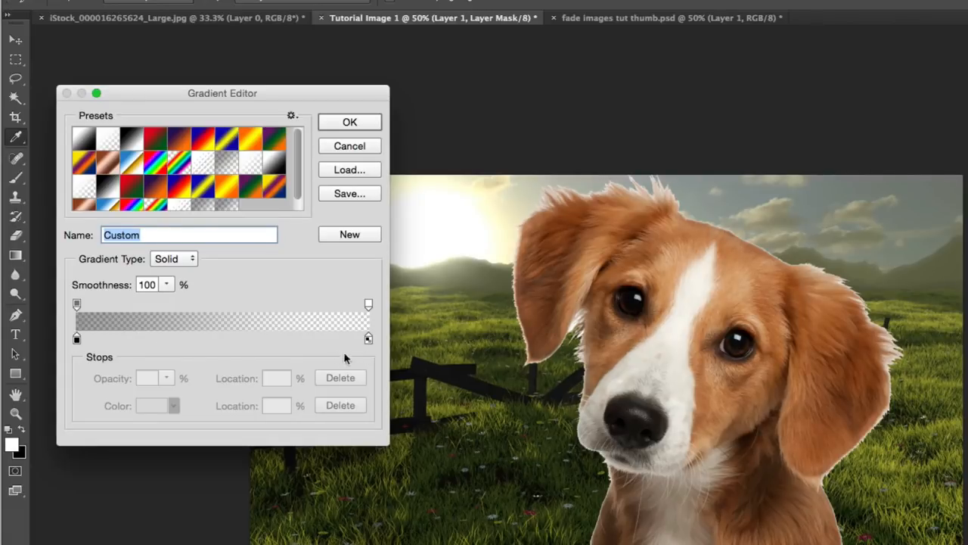
# Step: Set the gradient's right end stop to the black background colour and confirm
pyautogui.click(368, 338)
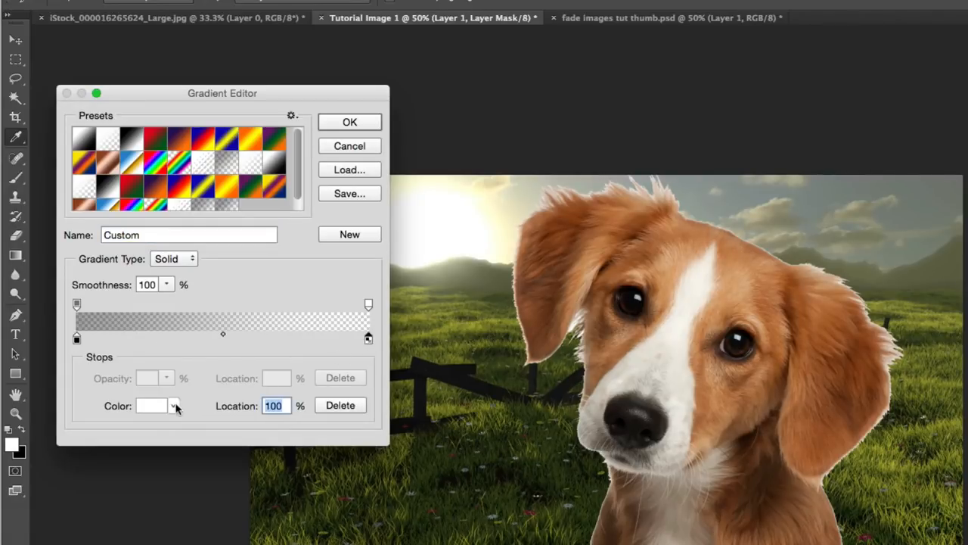
pyautogui.click(174, 407)
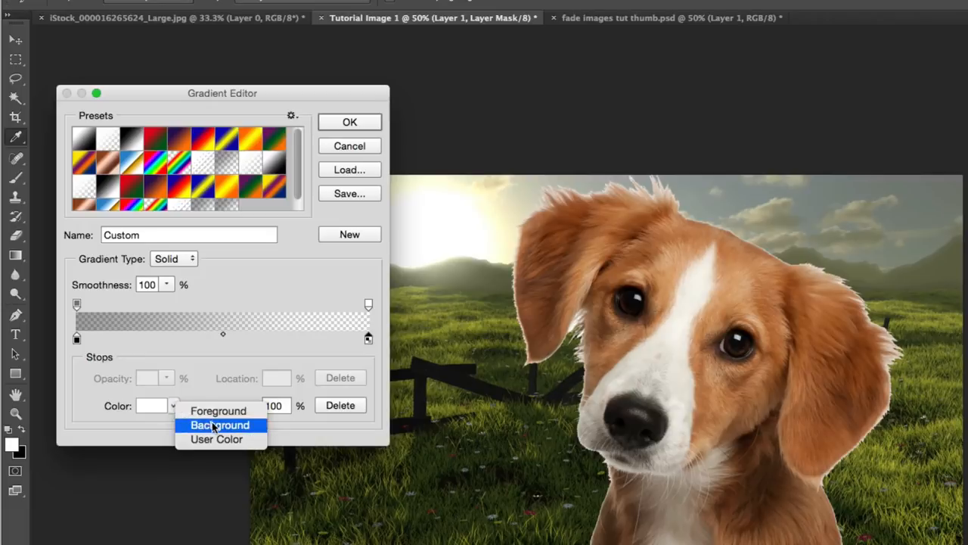
pyautogui.click(220, 425)
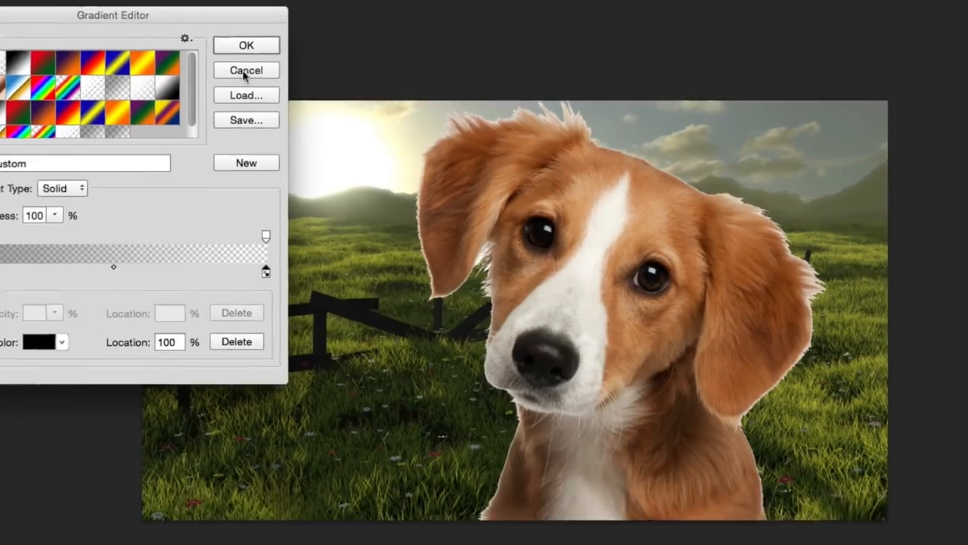
pyautogui.click(246, 69)
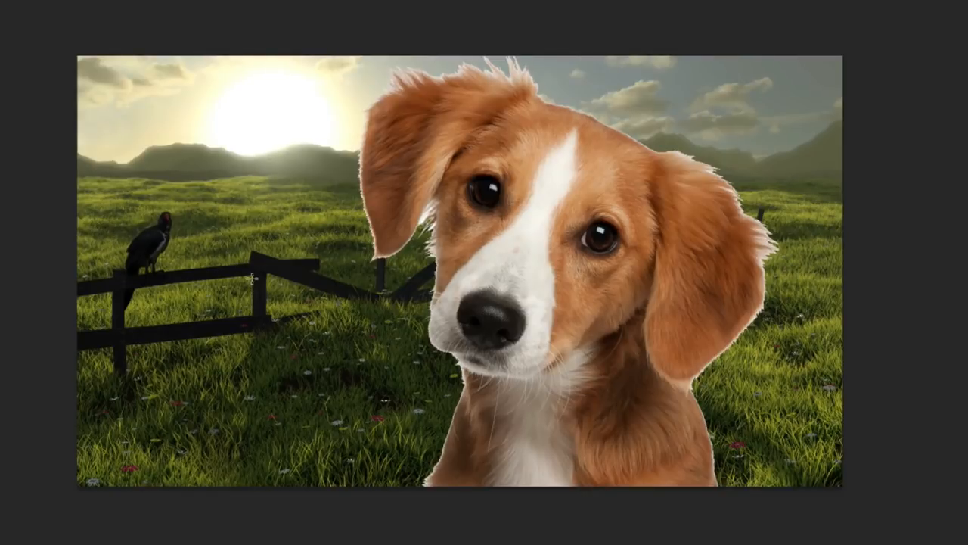
pyautogui.moveTo(297, 116)
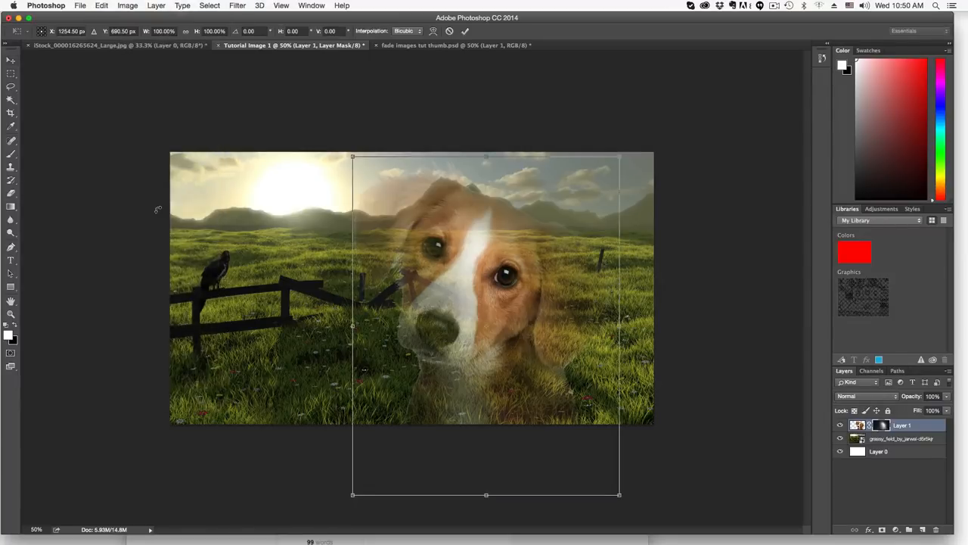
# Step: Move the faded dog to the right half of the field, clear of the fence and bird
pyautogui.moveTo(351, 156); pyautogui.dragTo(336, 136)
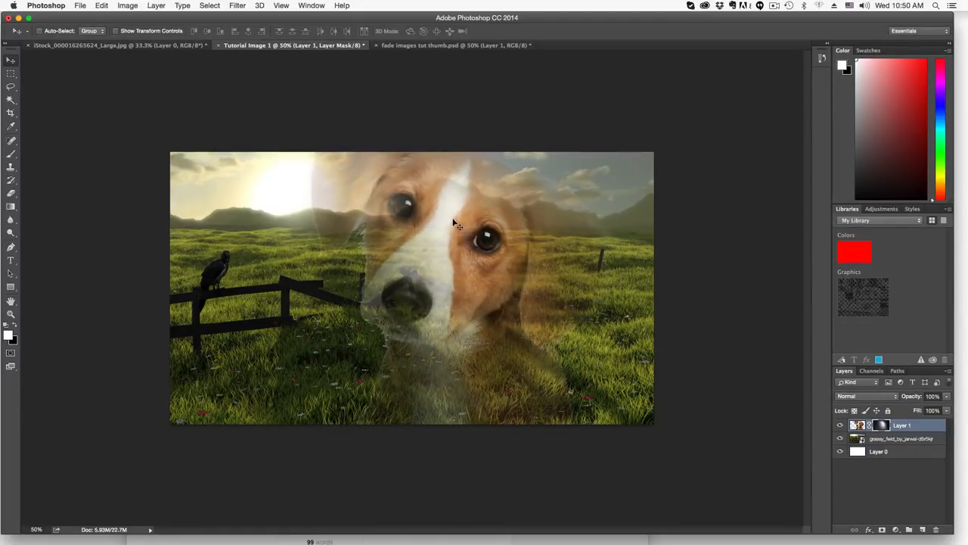
pyautogui.moveTo(454, 223); pyautogui.dragTo(443, 250)
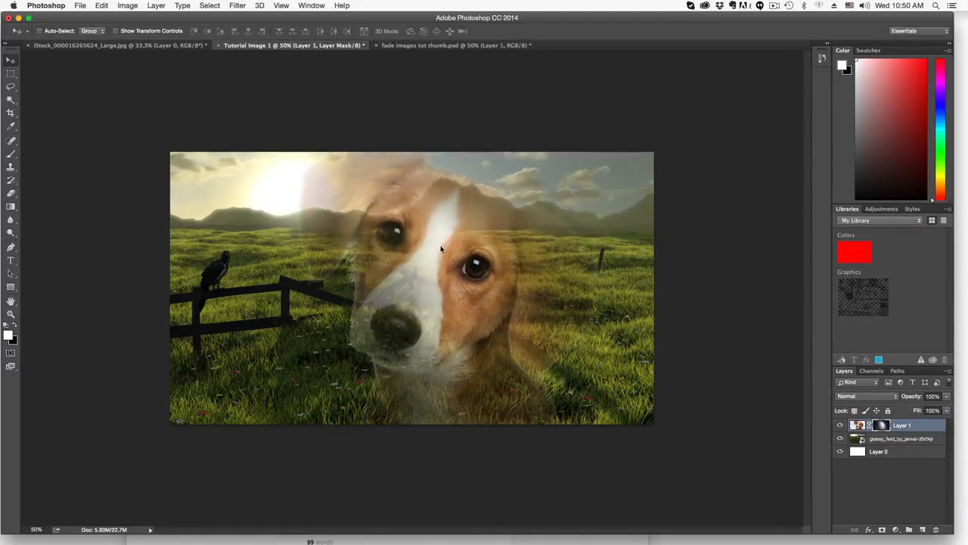
pyautogui.moveTo(442, 250); pyautogui.dragTo(488, 260)
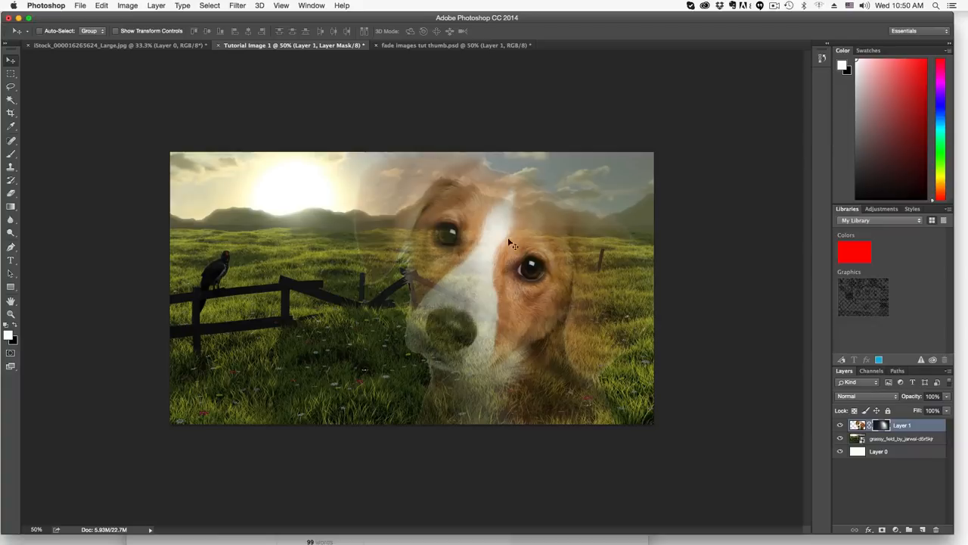
pyautogui.moveTo(553, 250)
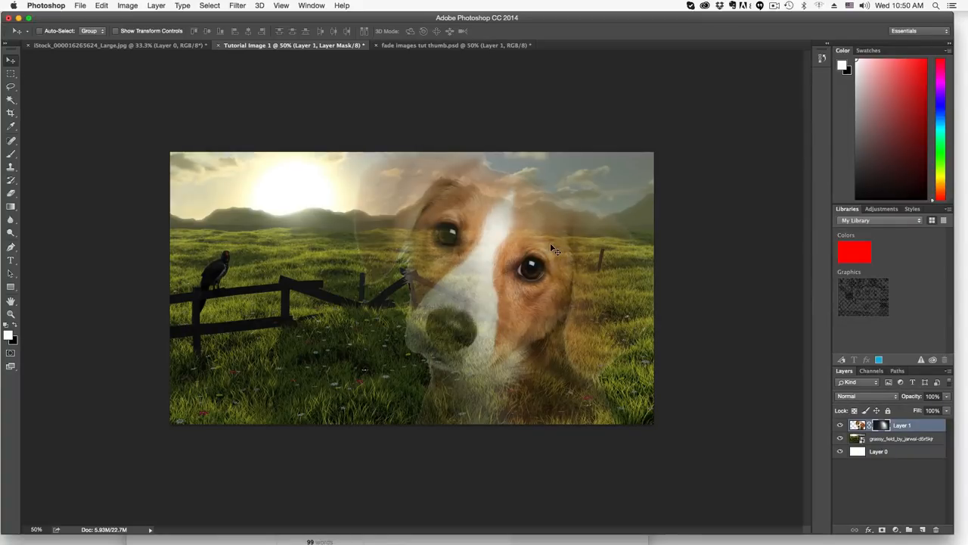
pyautogui.moveTo(492, 347)
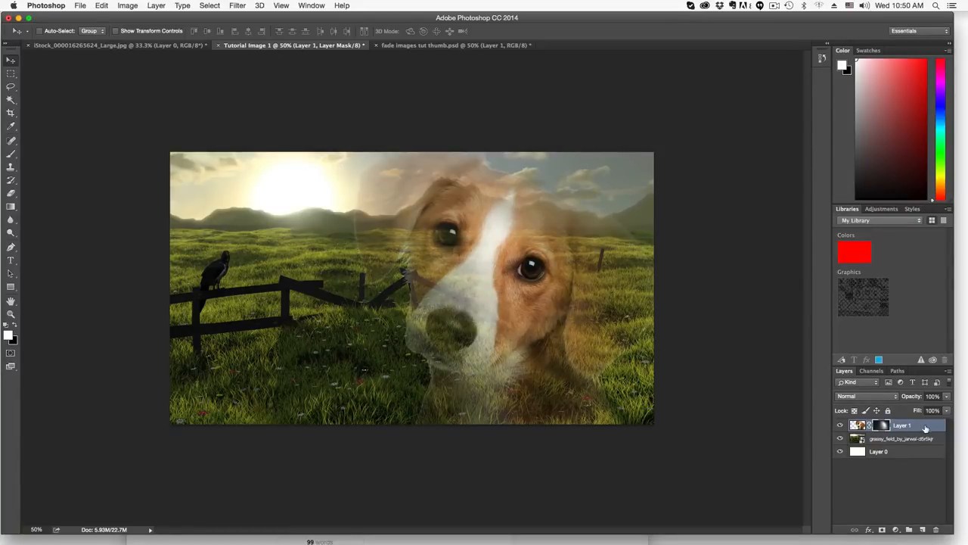
# Step: Lower the dog layer's opacity to 87% from its layer options
pyautogui.rightClick(901, 425)
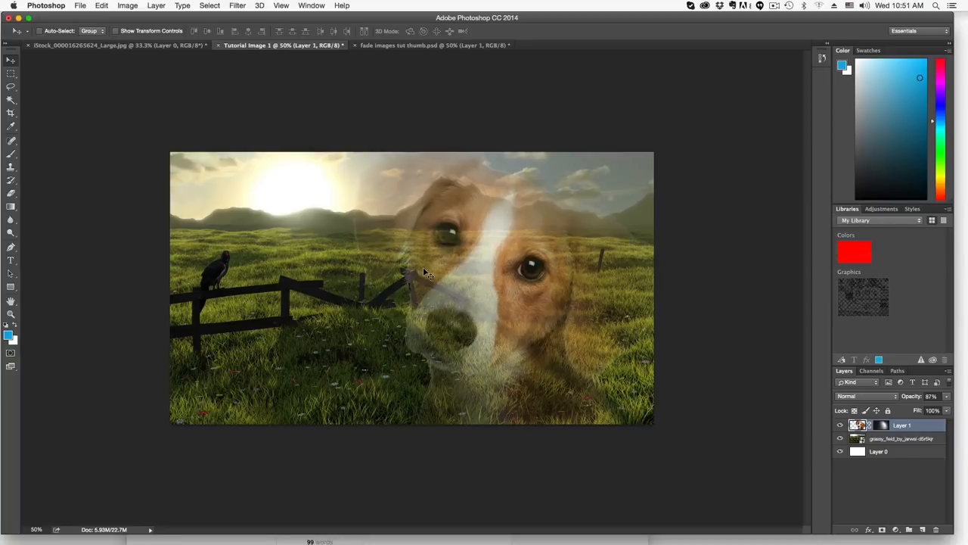
pyautogui.moveTo(429, 271)
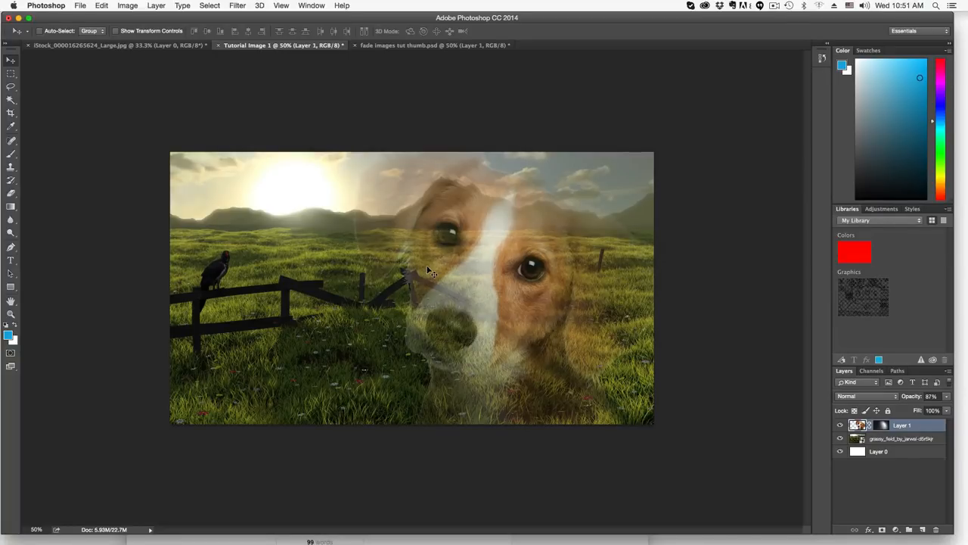